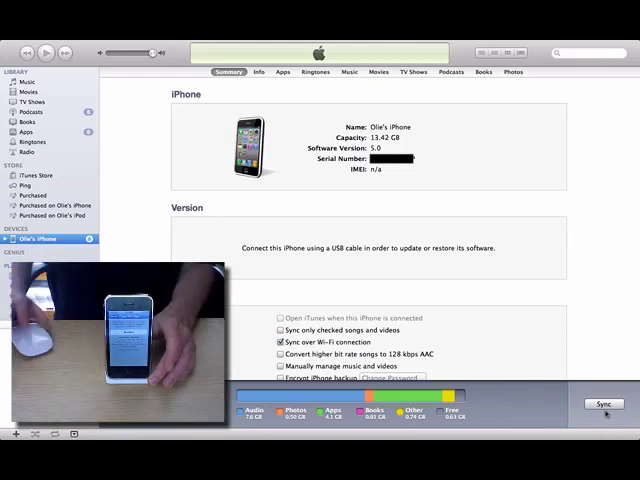
left_click(600, 405)
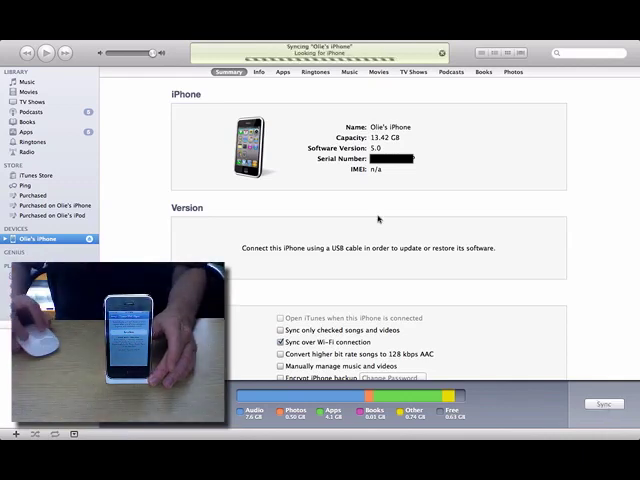